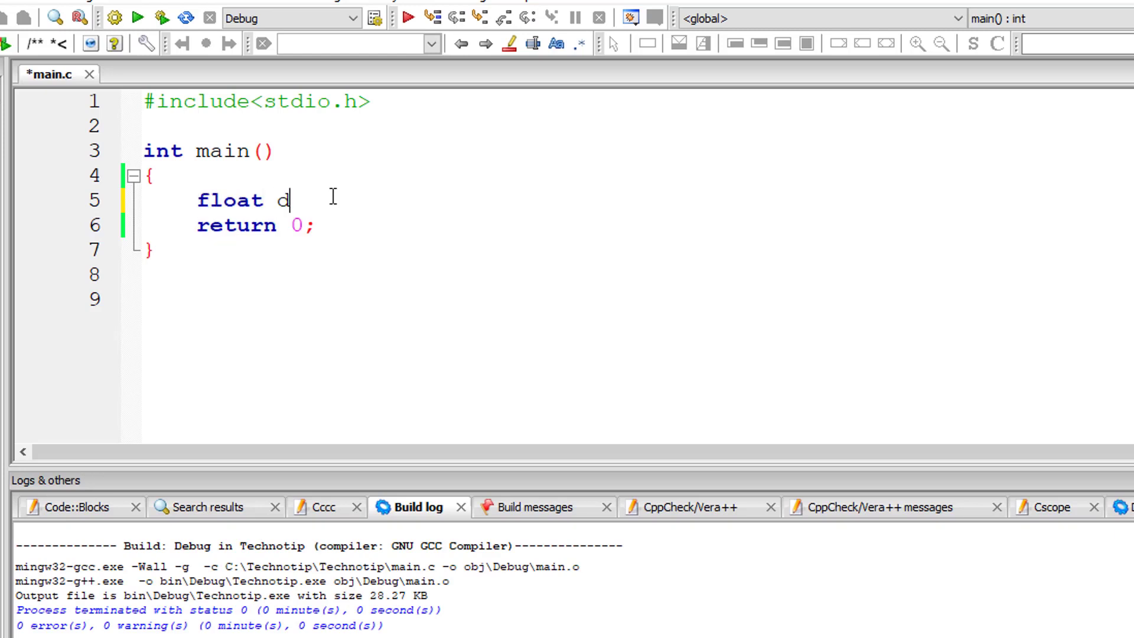
# Declare float degree, radian; print "Enter angle in Degrees\n" and read it with scanf("%f", &degree).
pyautogui.write('egree, radian;')
pyautogui.write('printf("Enter angle in Degree')
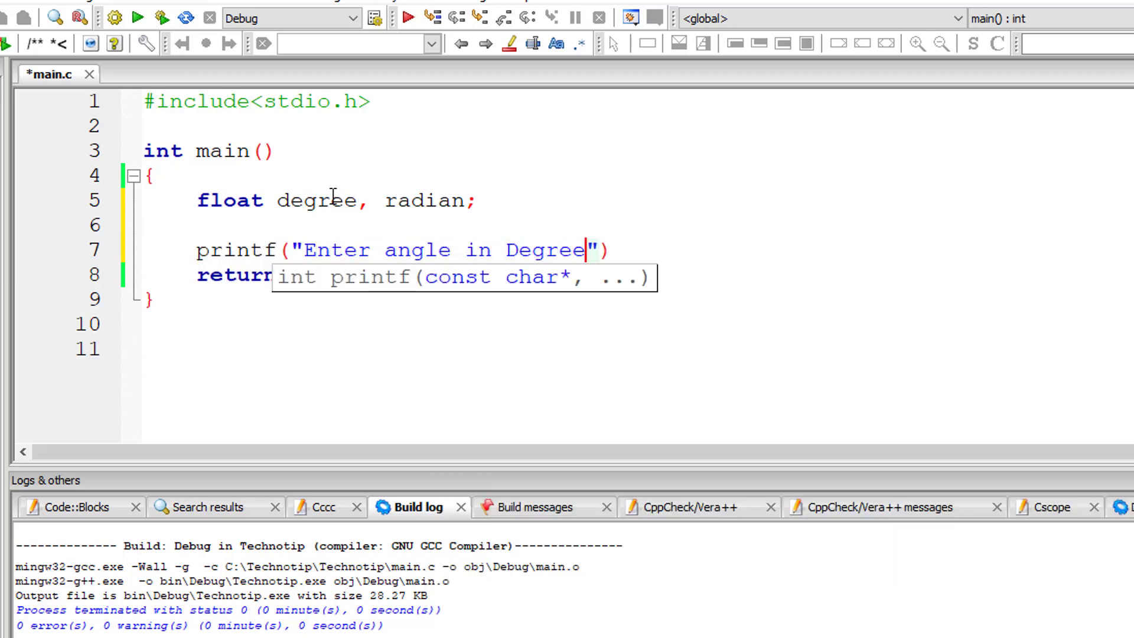
pyautogui.write('s\\n");')
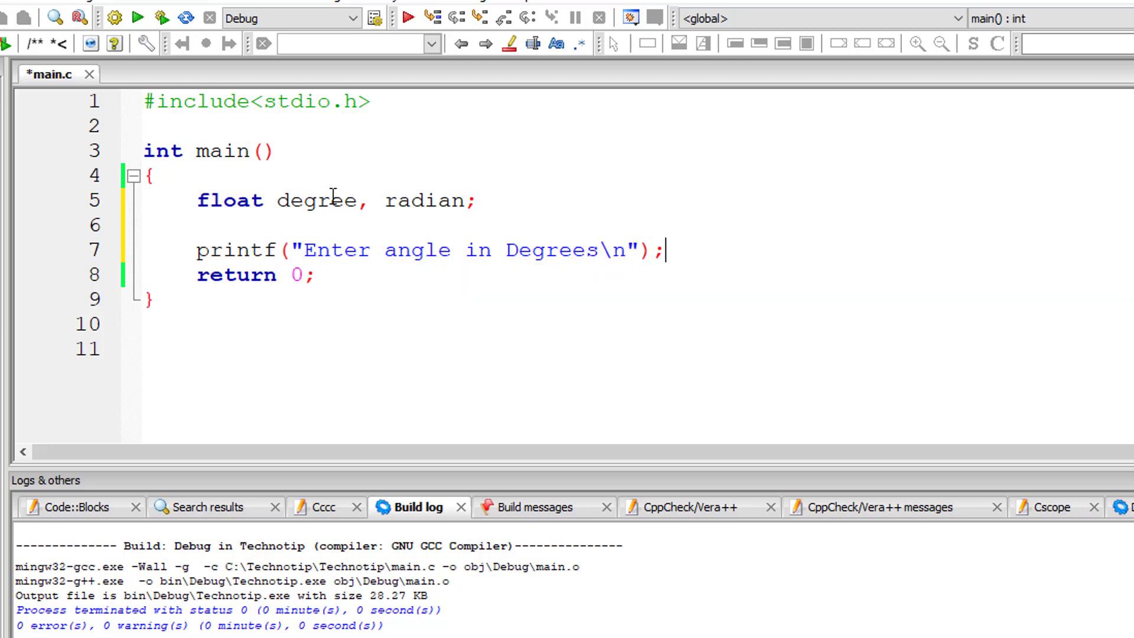
pyautogui.write('scanf()')
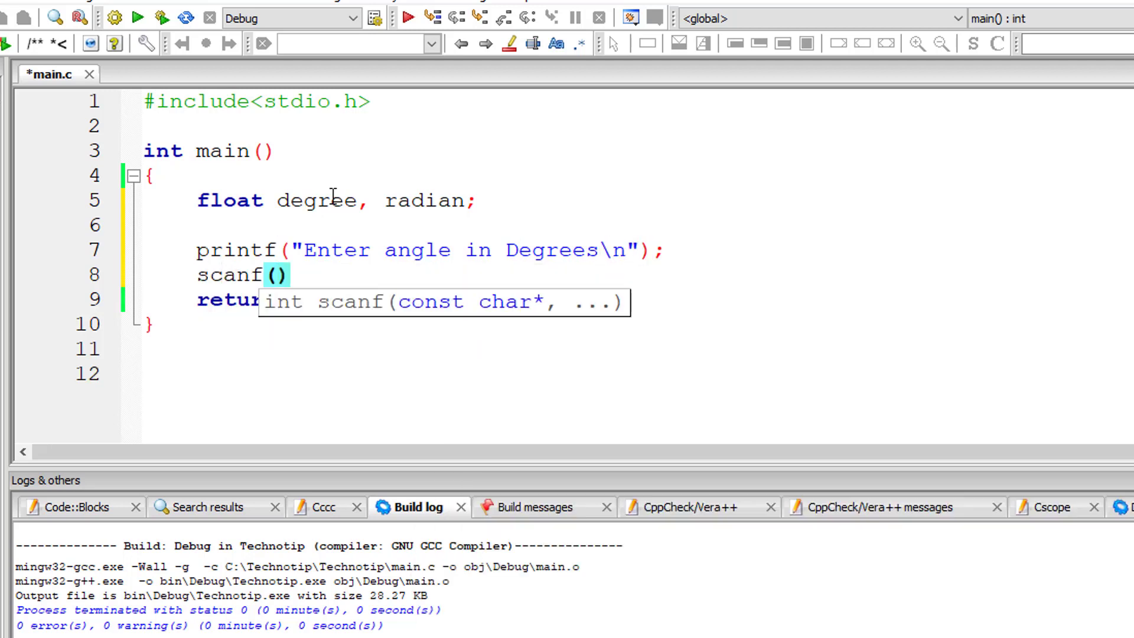
pyautogui.write('"%f",')
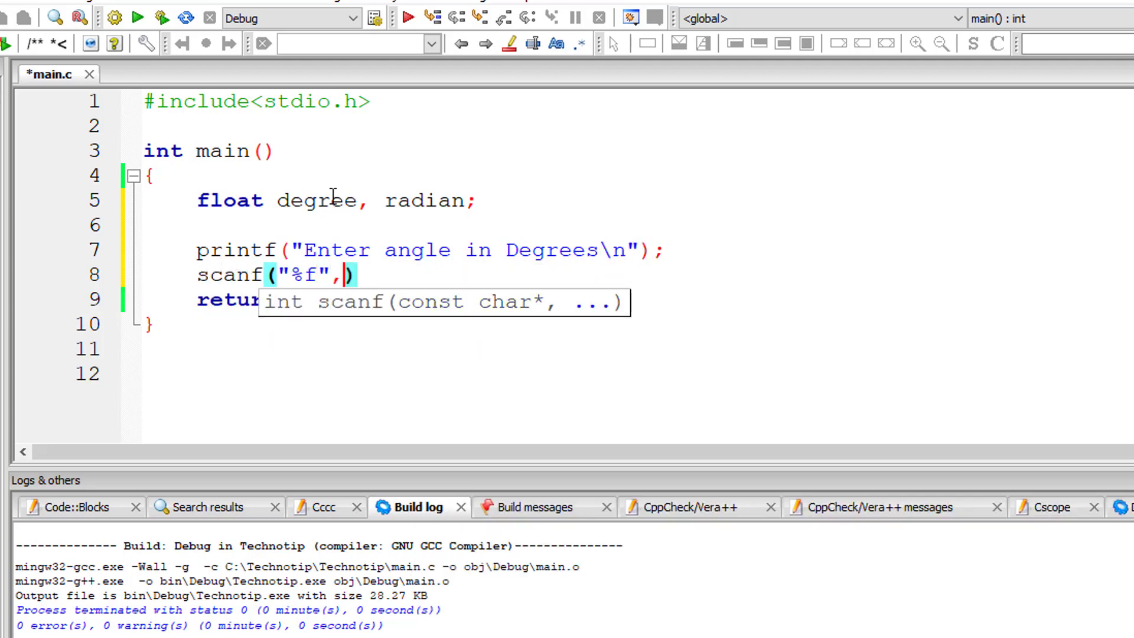
pyautogui.write('&degree')
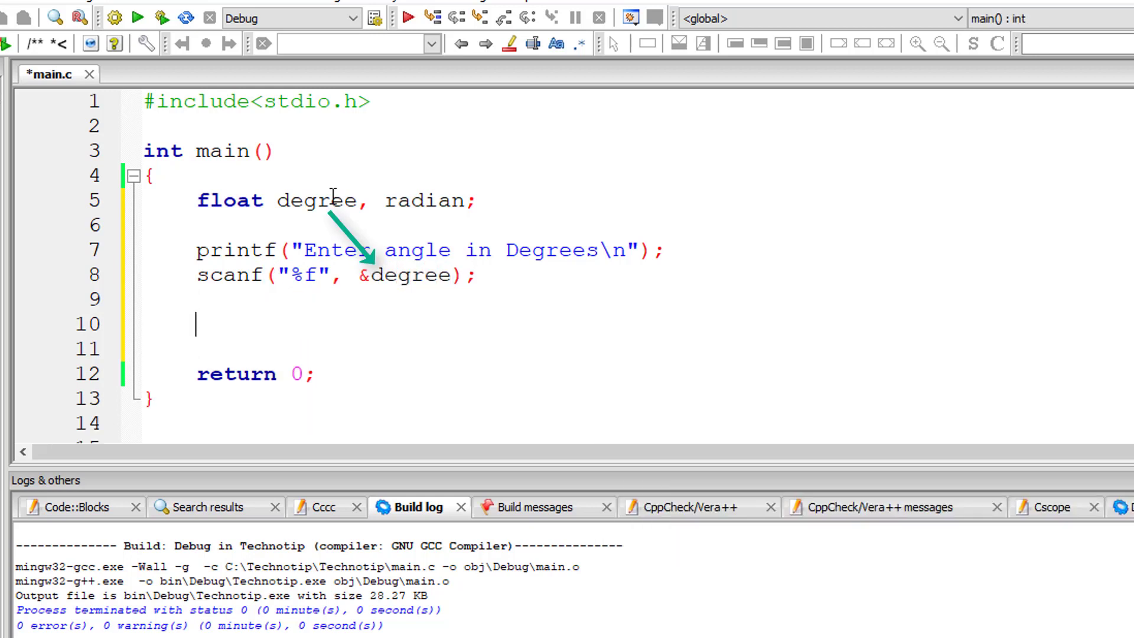
# Write radian = degree * (M_PI); and add #include<math.h> at the top of main.c.
pyautogui.write('radian =')
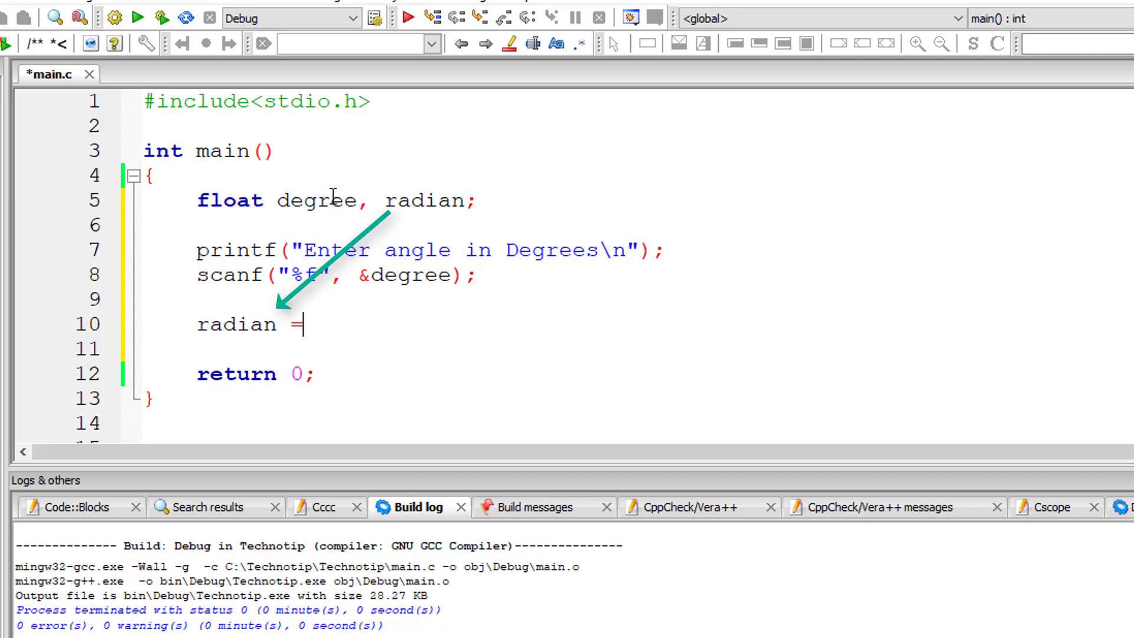
pyautogui.write('degree')
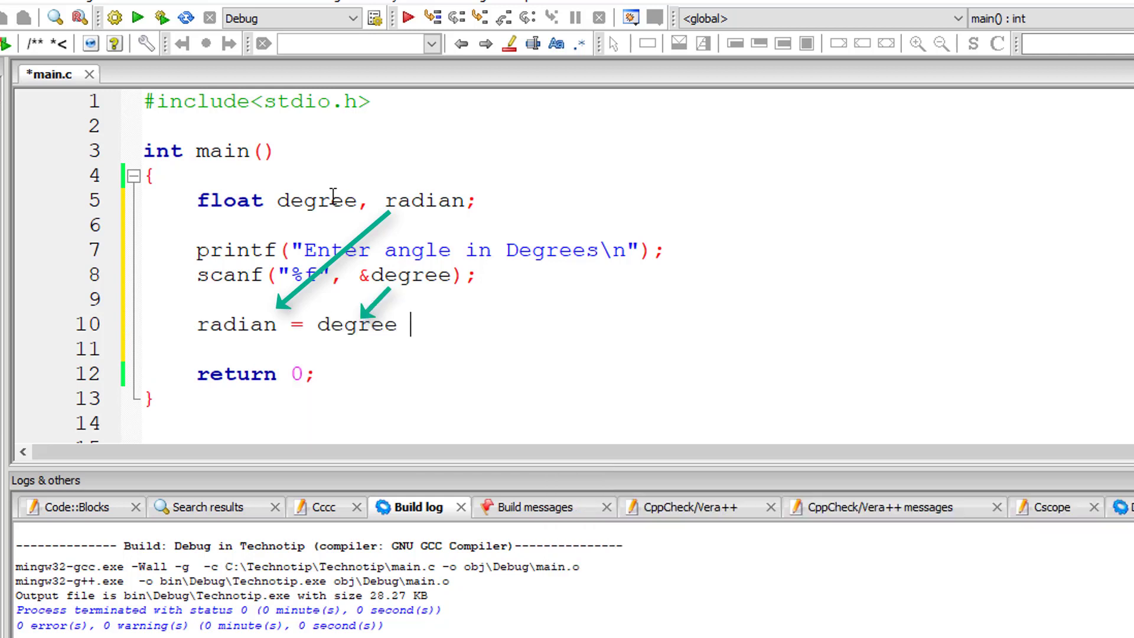
pyautogui.write('* ()')
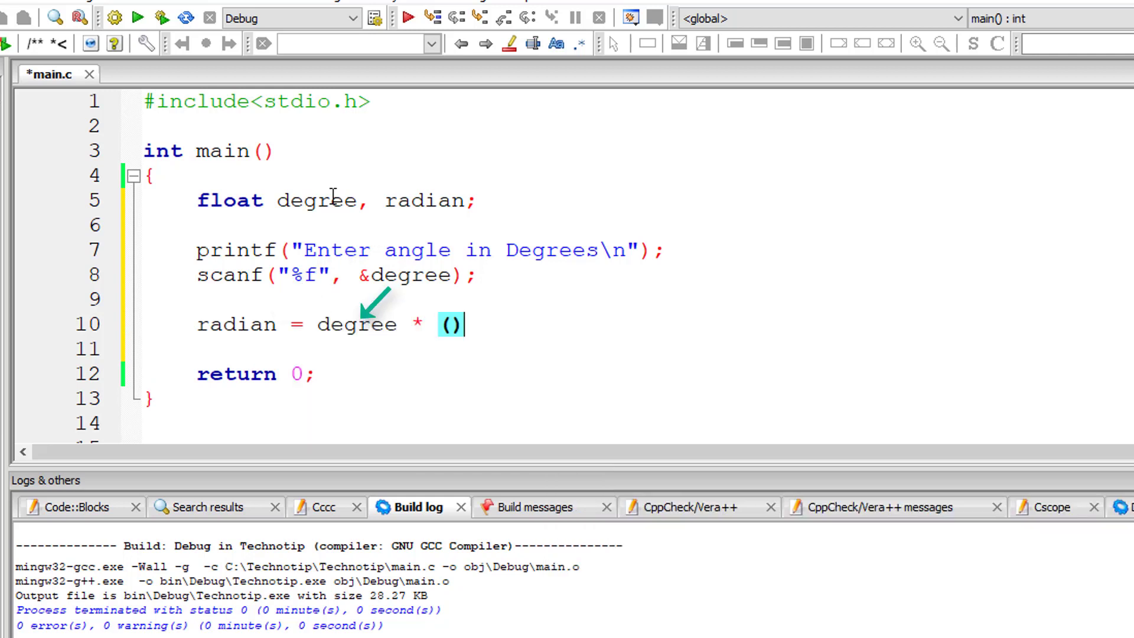
pyautogui.write(';')
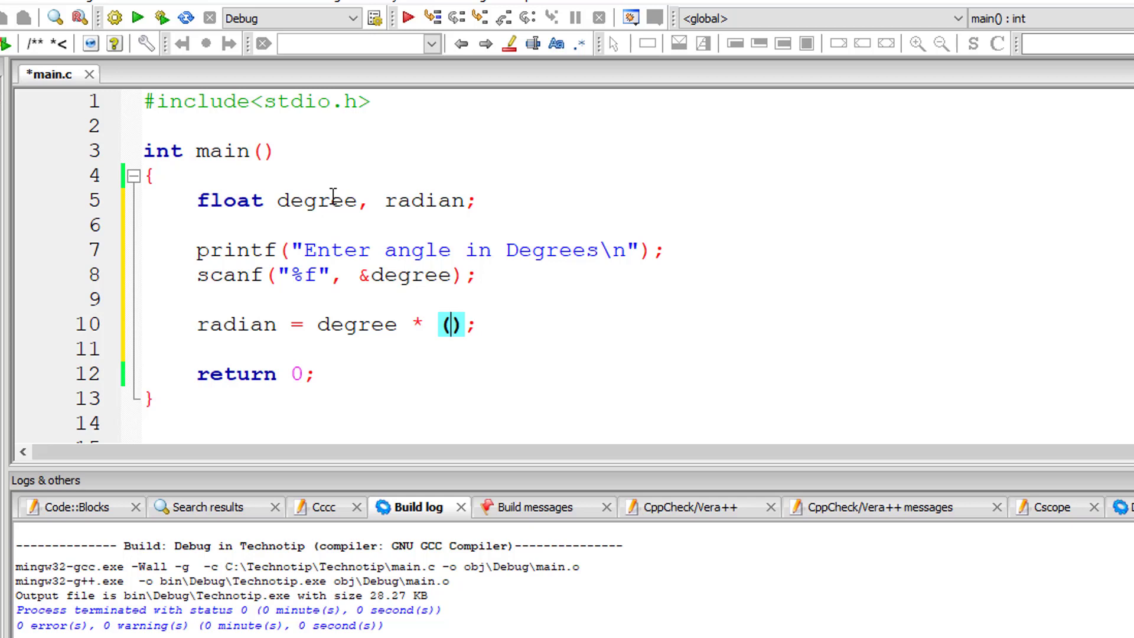
pyautogui.write('M_PI')
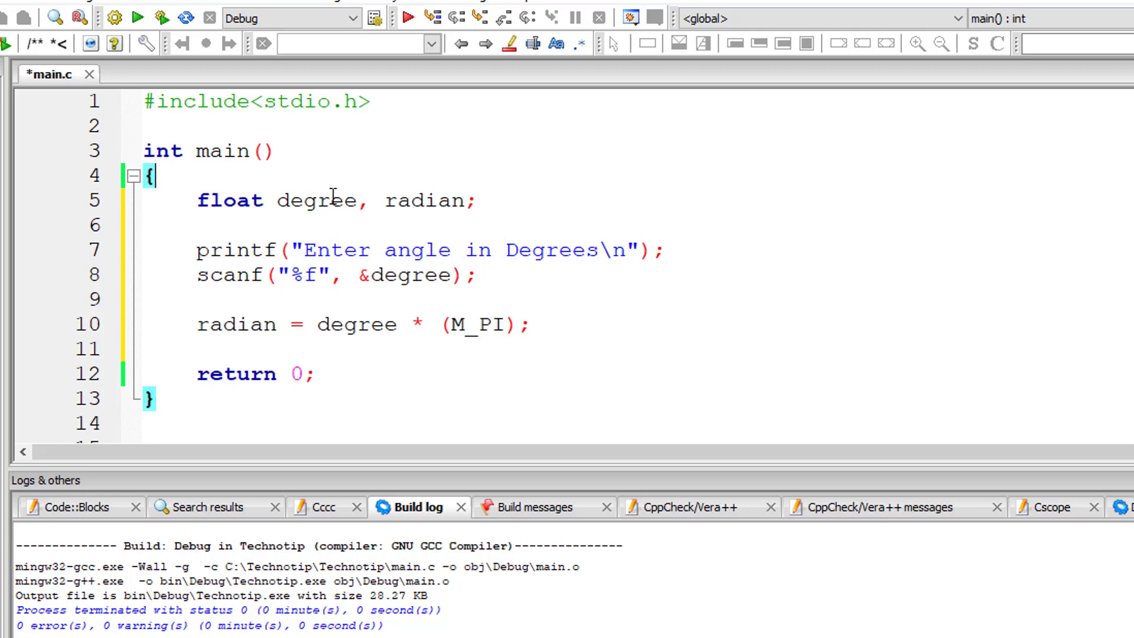
pyautogui.write('#include<math.h>')
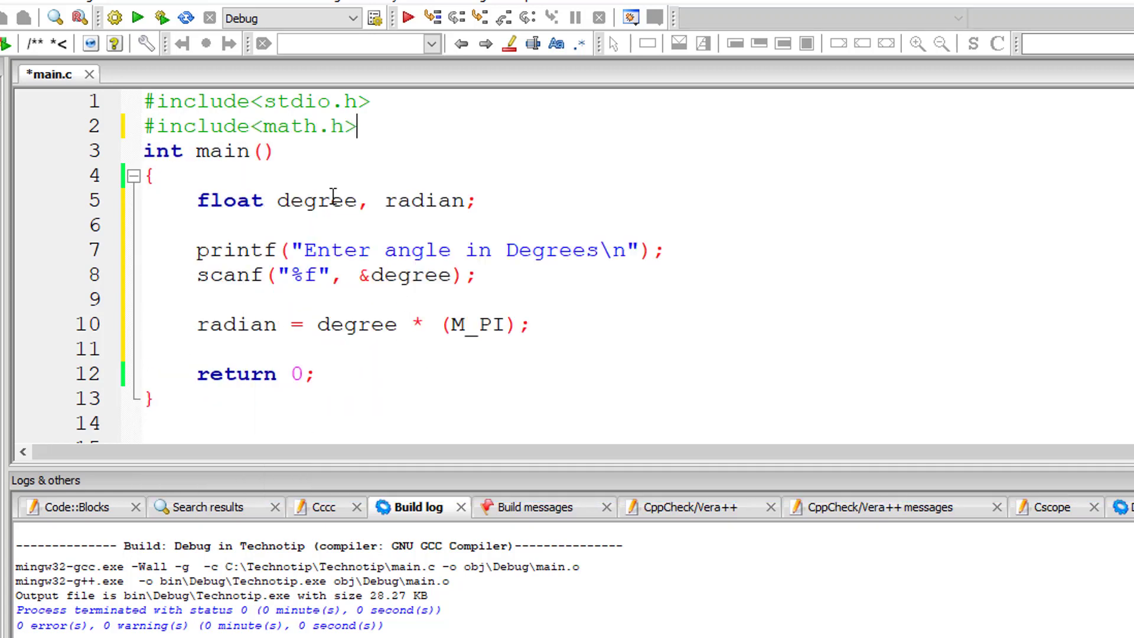
# Extend the factor to ( M_PI / 180.0 ) and begin a printf for the result.
pyautogui.press('Return')
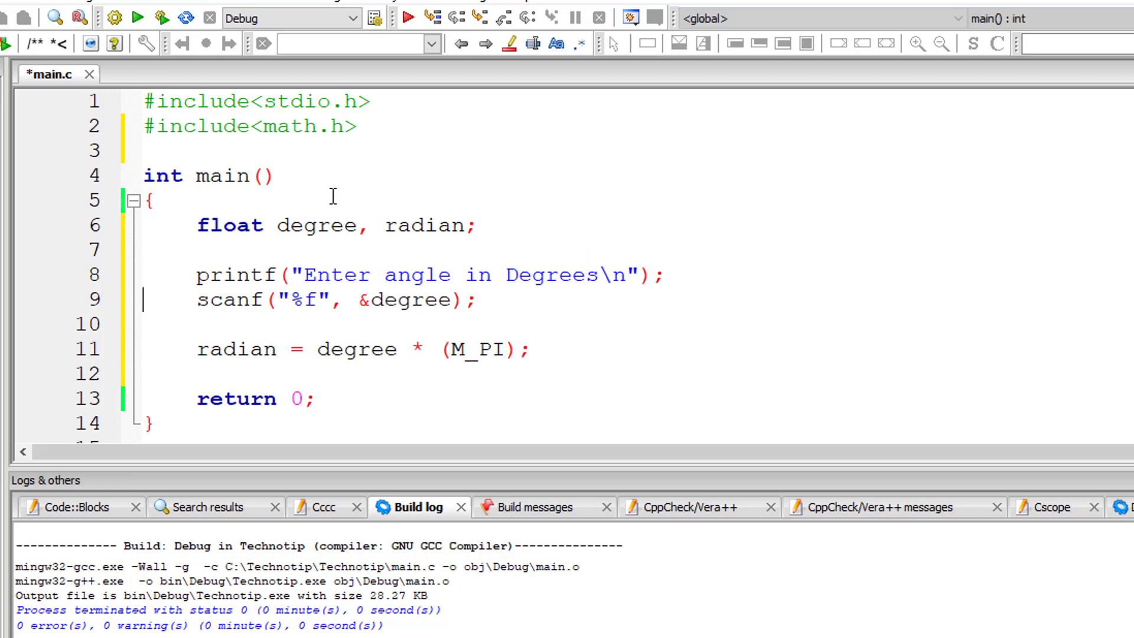
pyautogui.doubleClick(477, 348)
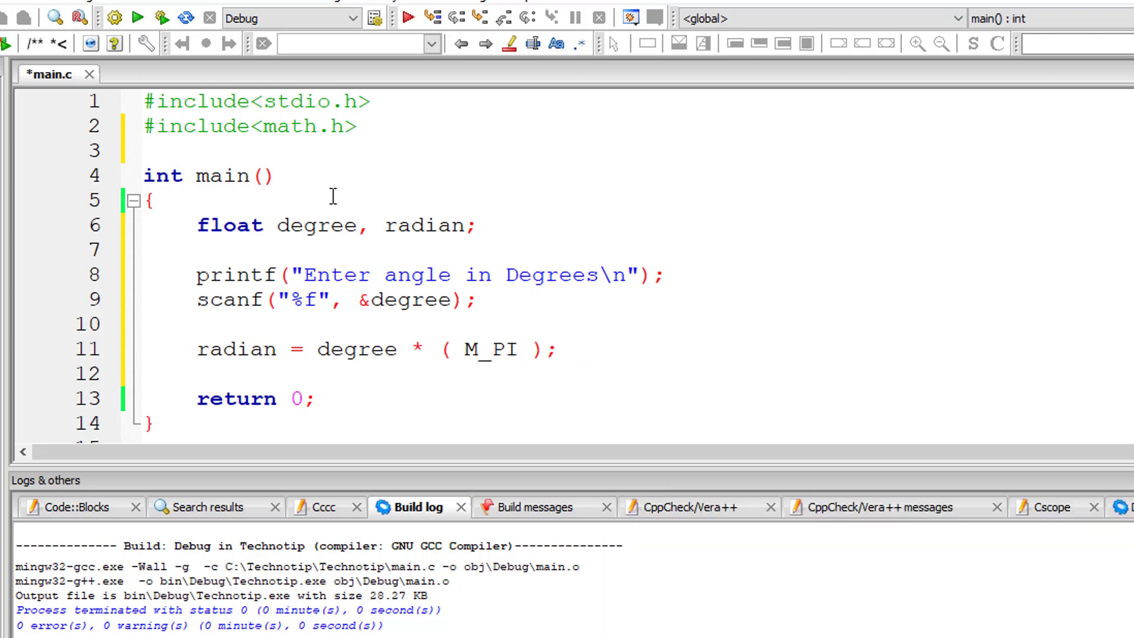
pyautogui.write('/ 1')
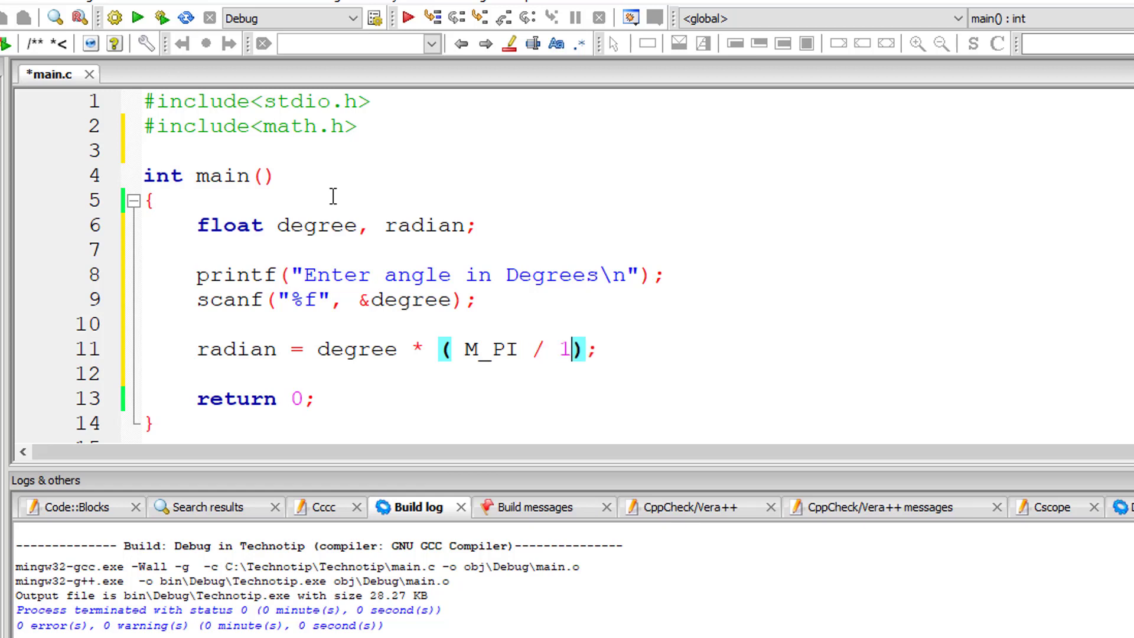
pyautogui.write('80.0')
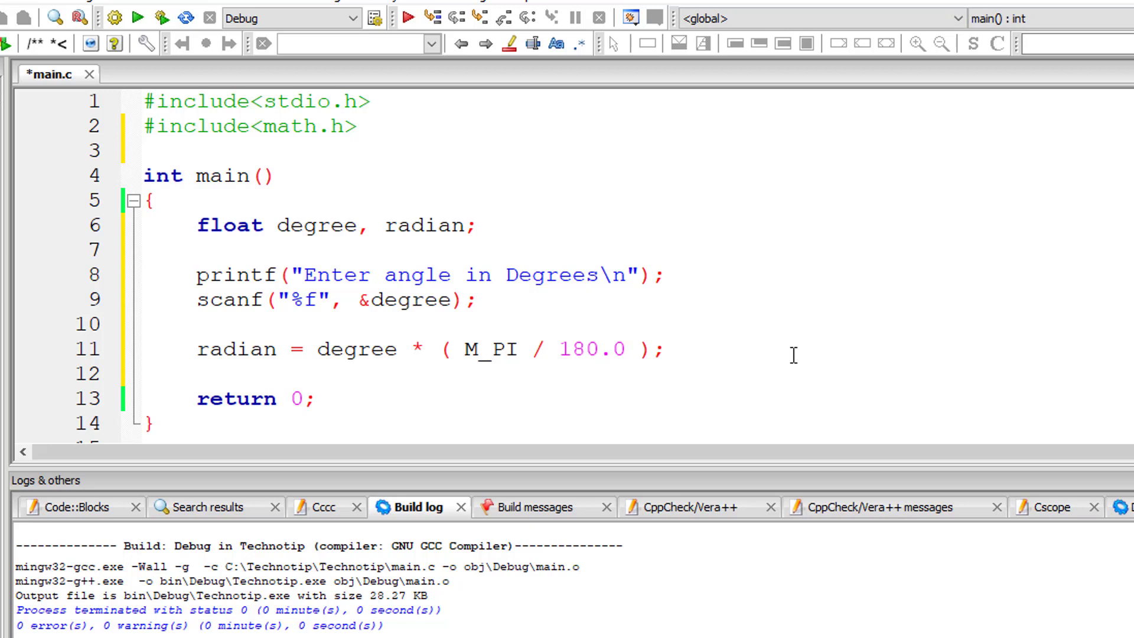
pyautogui.click(664, 349)
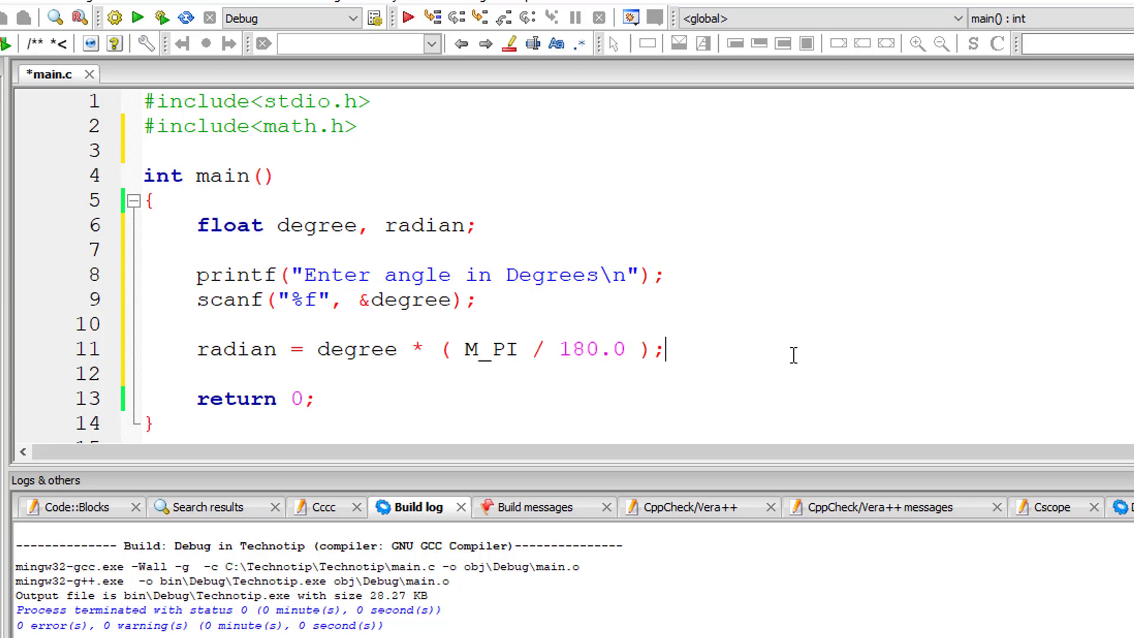
pyautogui.write('printf("')
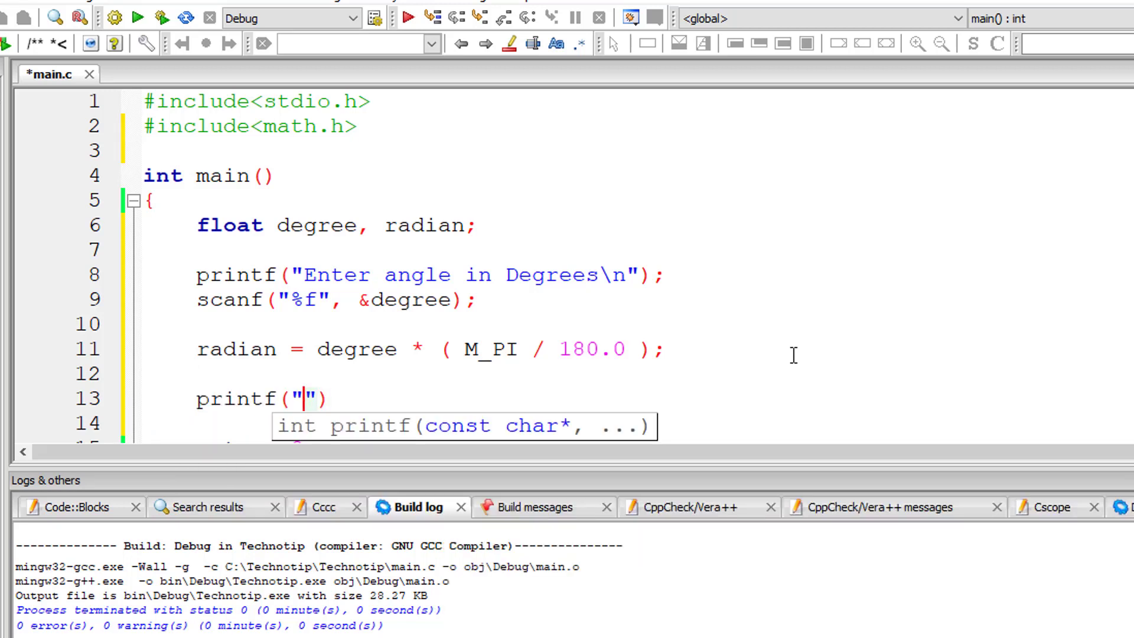
# Complete printf("Angle in Radian is %f\n", radian); and save main.c.
pyautogui.write('An')
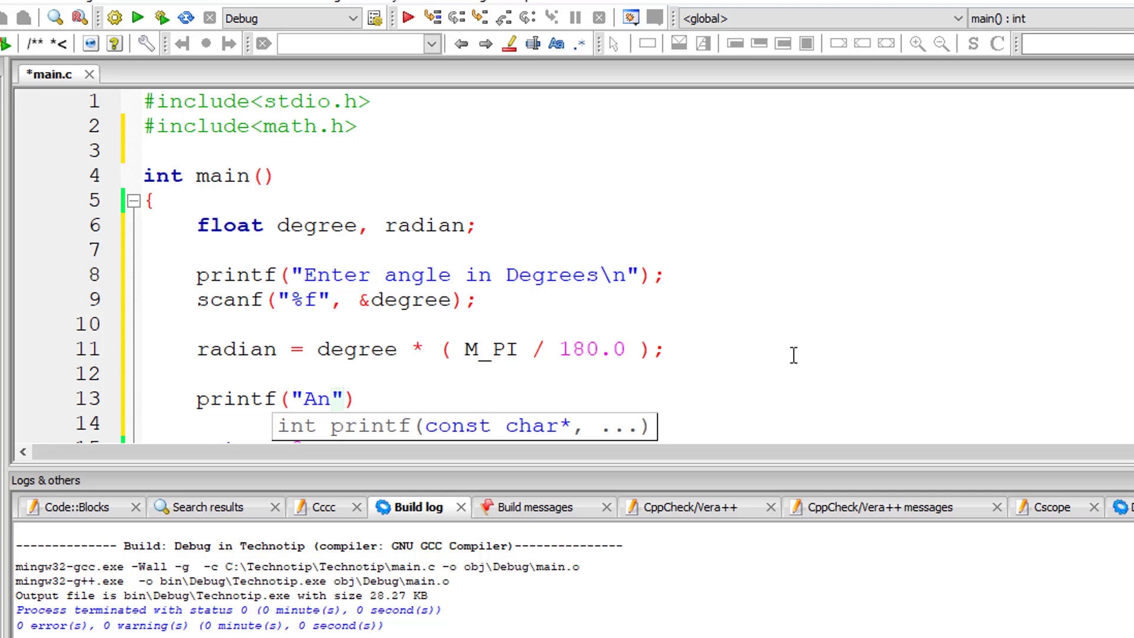
pyautogui.write('gle in a')
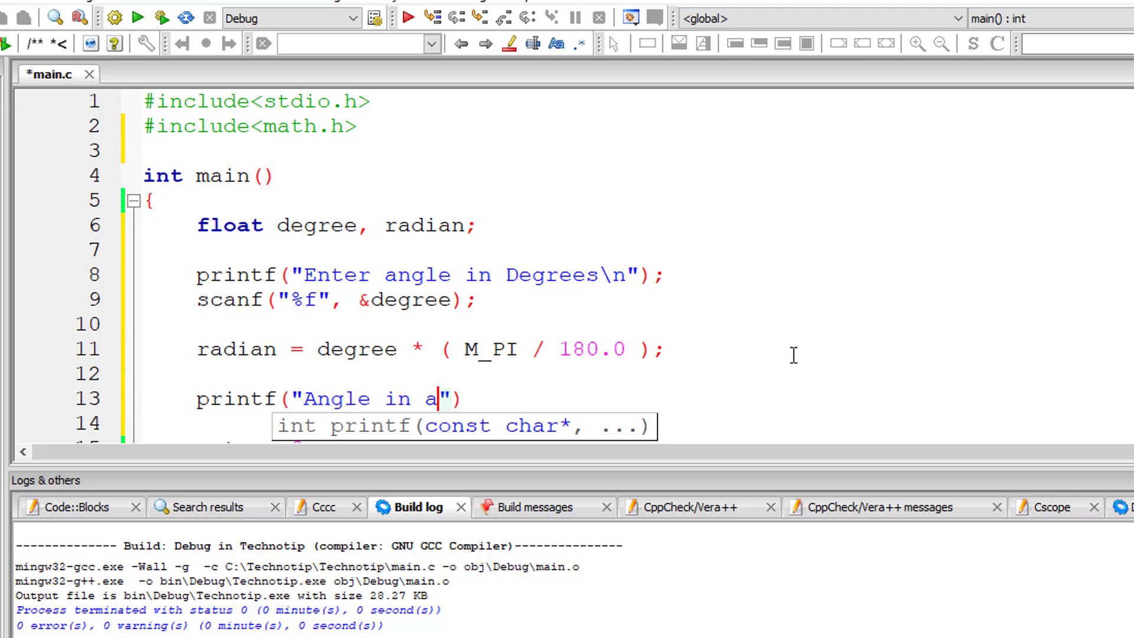
pyautogui.write('Radian i')
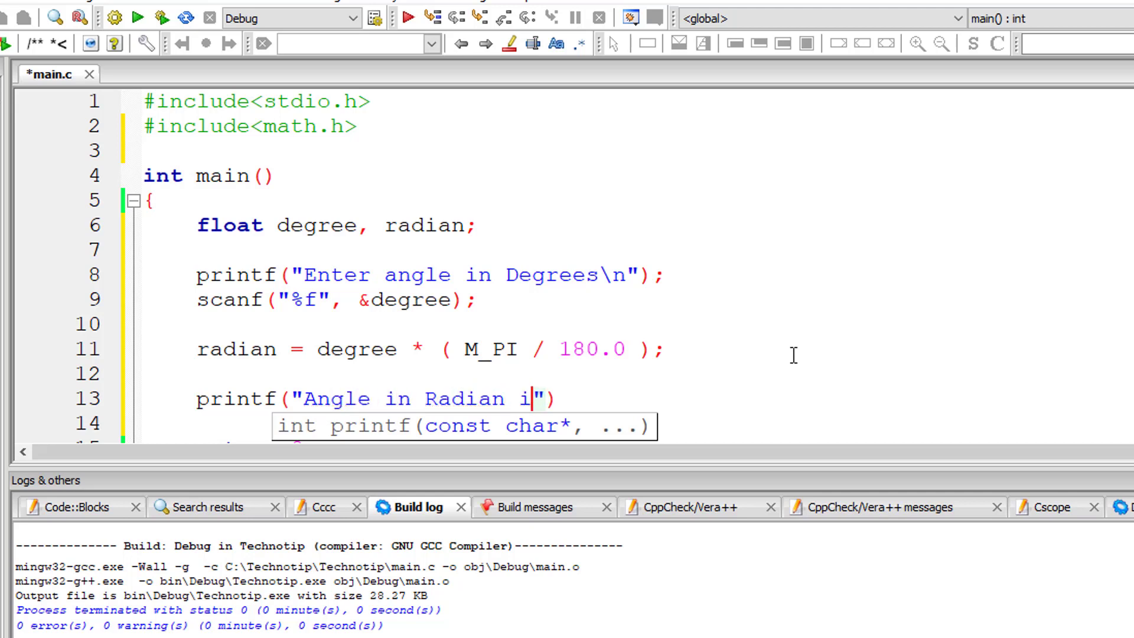
pyautogui.write('s %f')
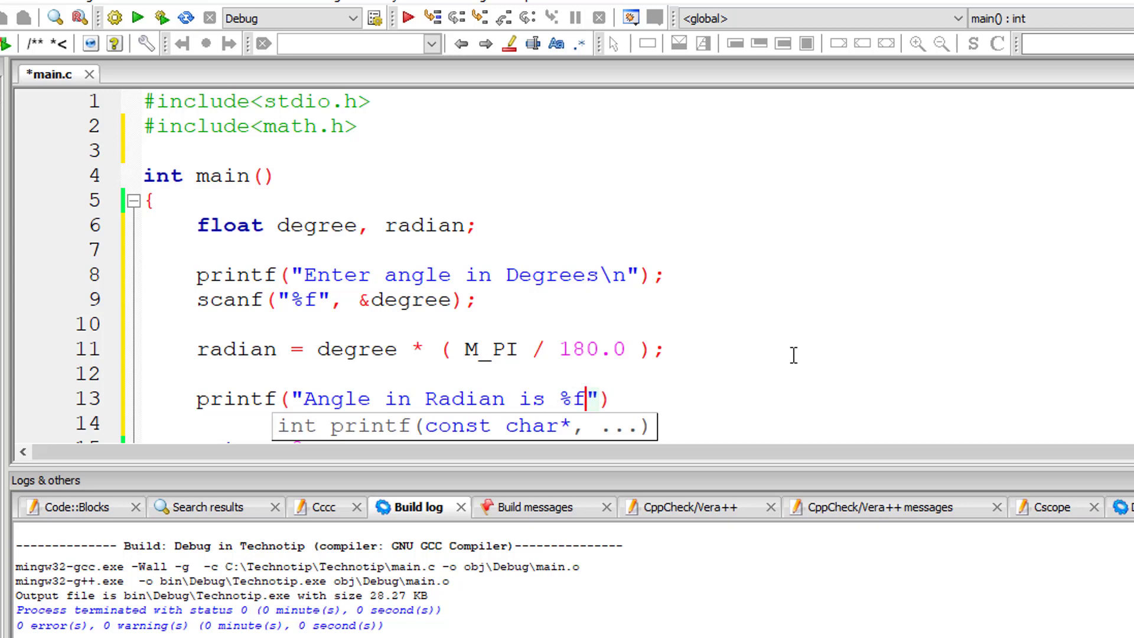
pyautogui.write('\\n",')
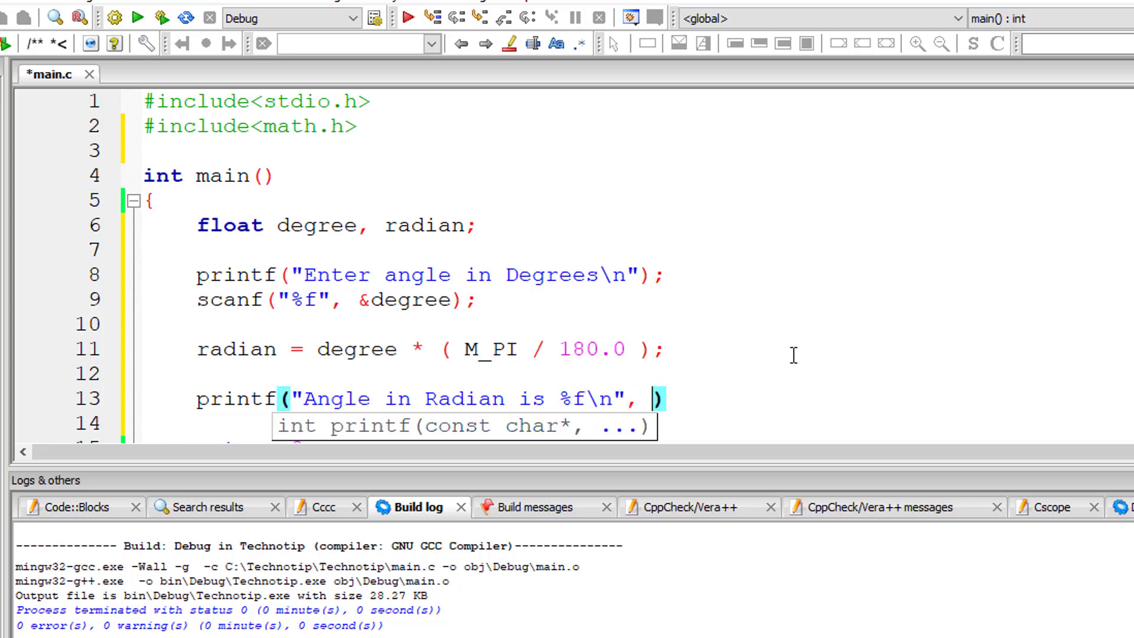
pyautogui.write('radian')
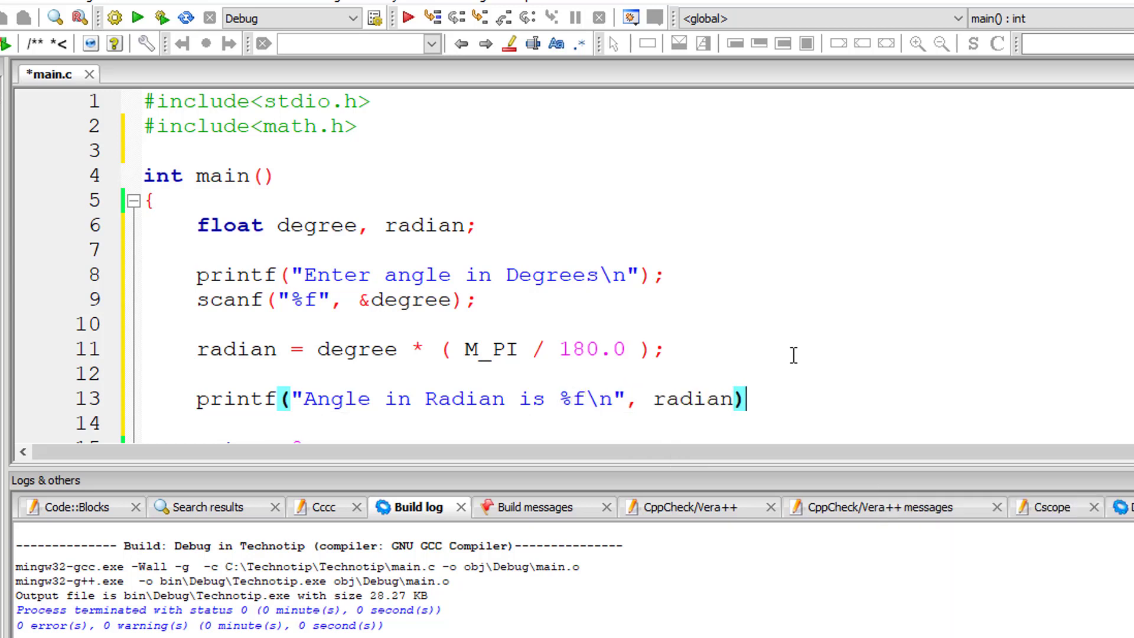
pyautogui.press('ctrl+s')
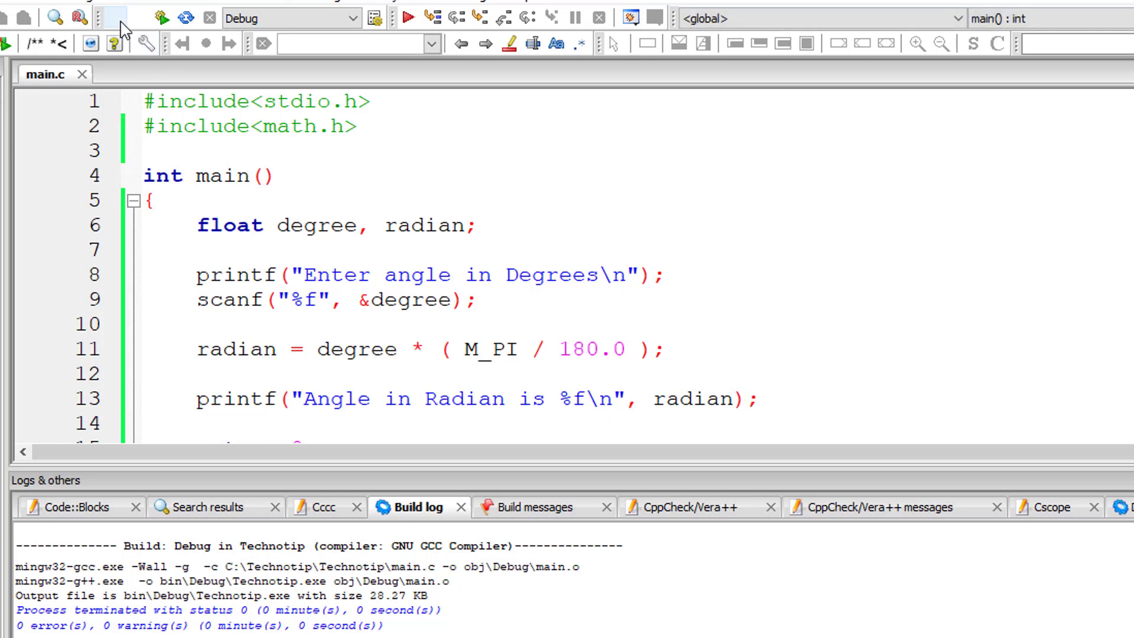
# Build and run the converter, test with 90 degrees, then start a second run entering 3.
pyautogui.click(114, 18)
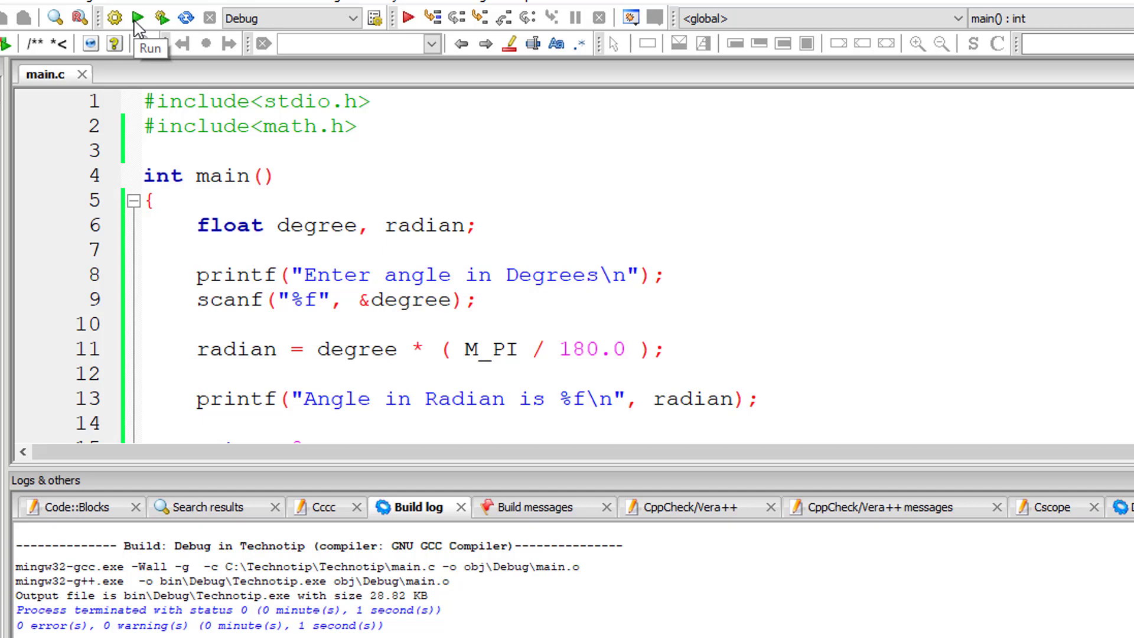
pyautogui.click(138, 17)
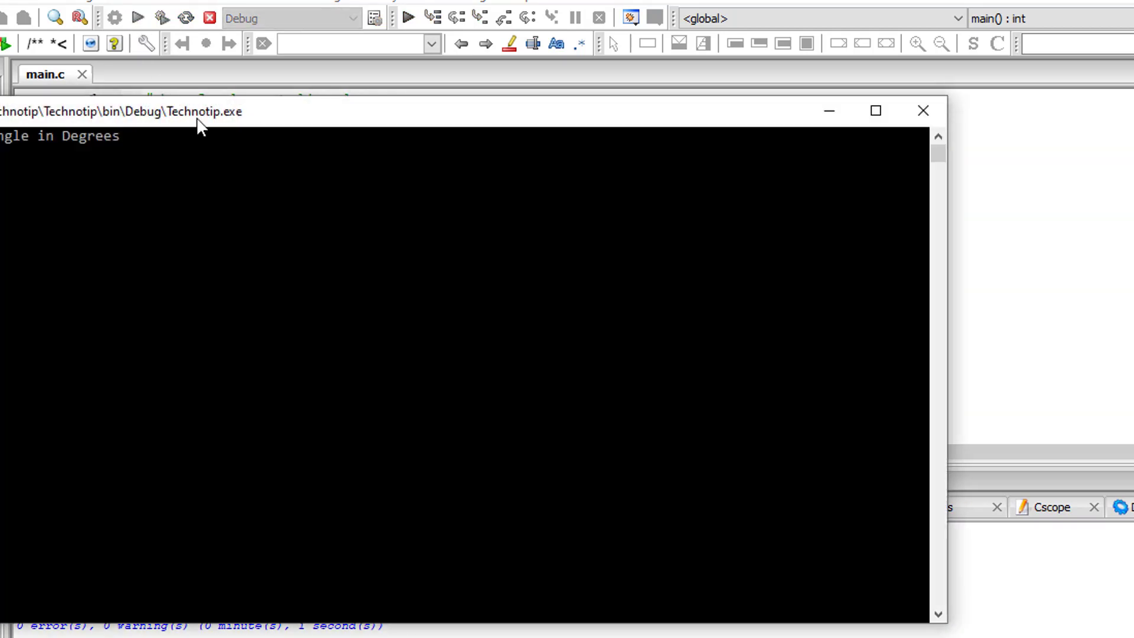
pyautogui.write('90')
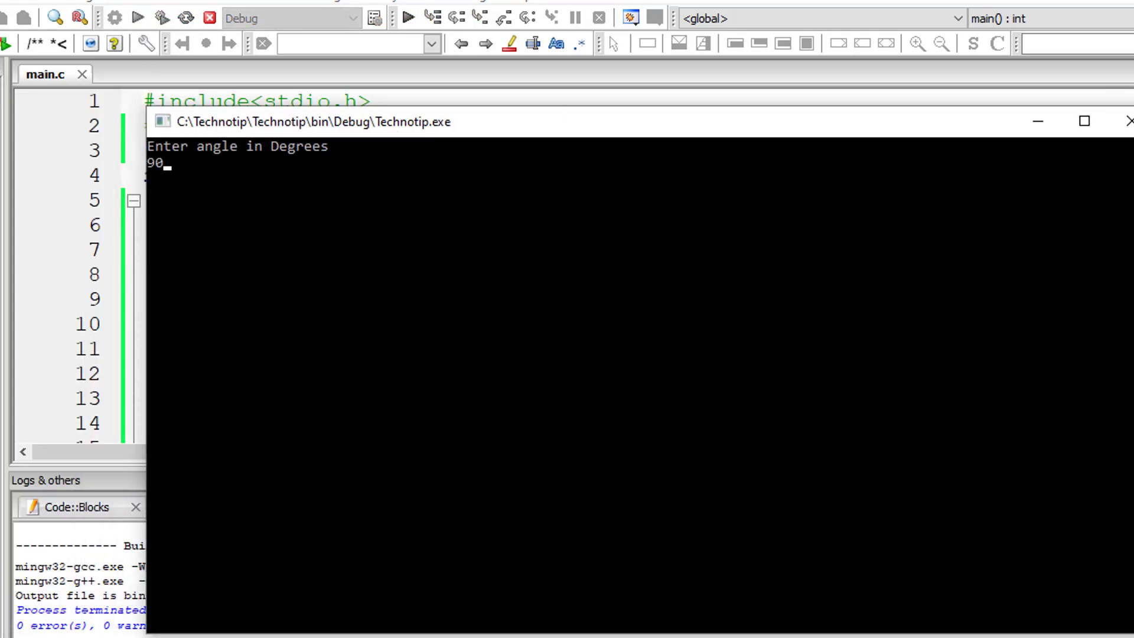
pyautogui.press('Return')
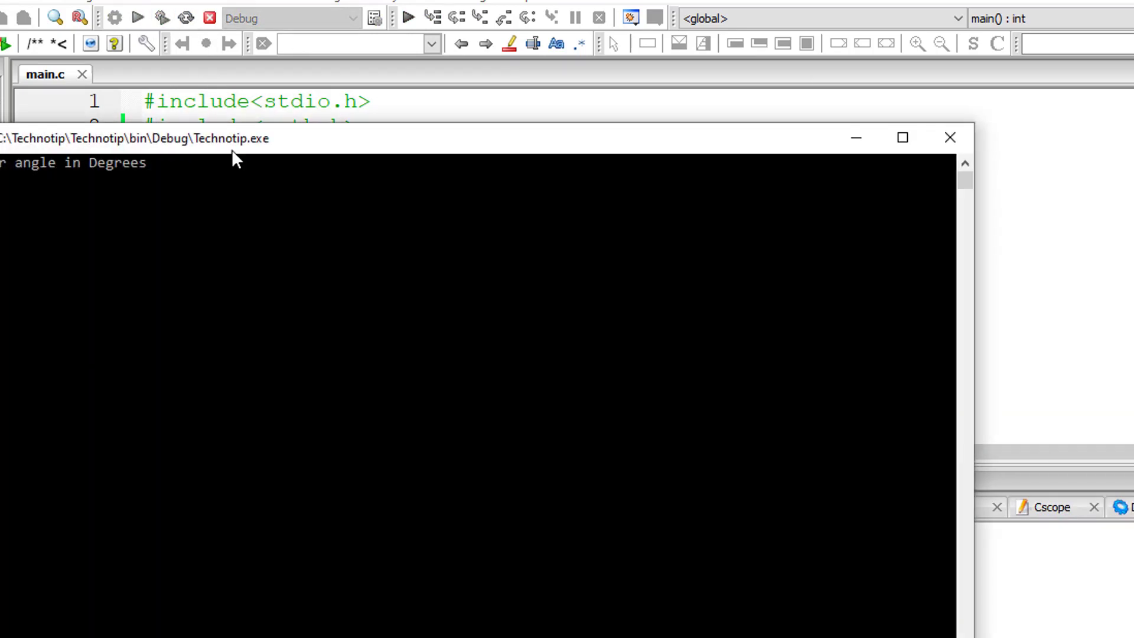
pyautogui.write('3')
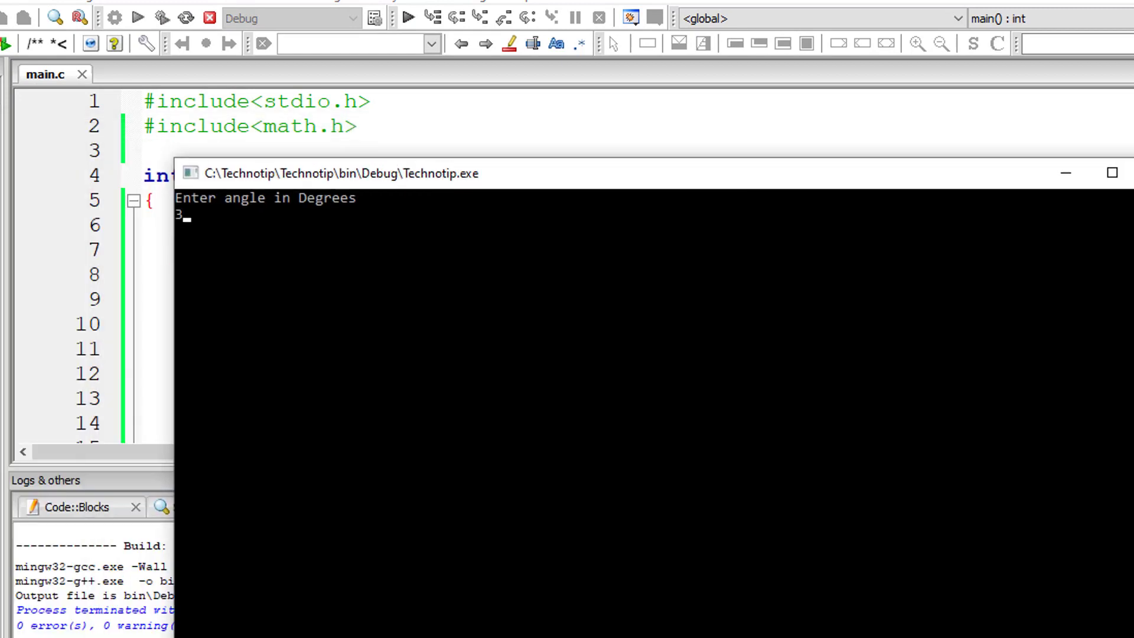